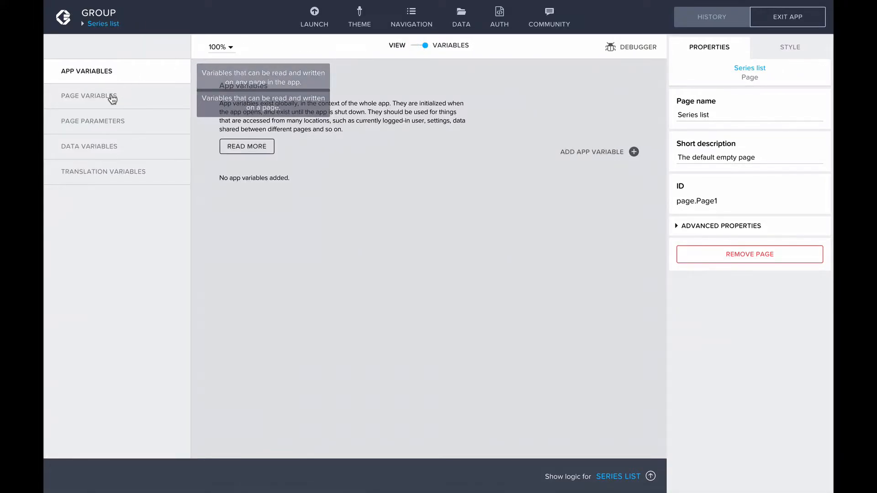
Review the top20series page variable, then place a Paragraph below Title 1 and start its Repeat with binding
{"action": "left_click", "coordinate": [90, 97]}
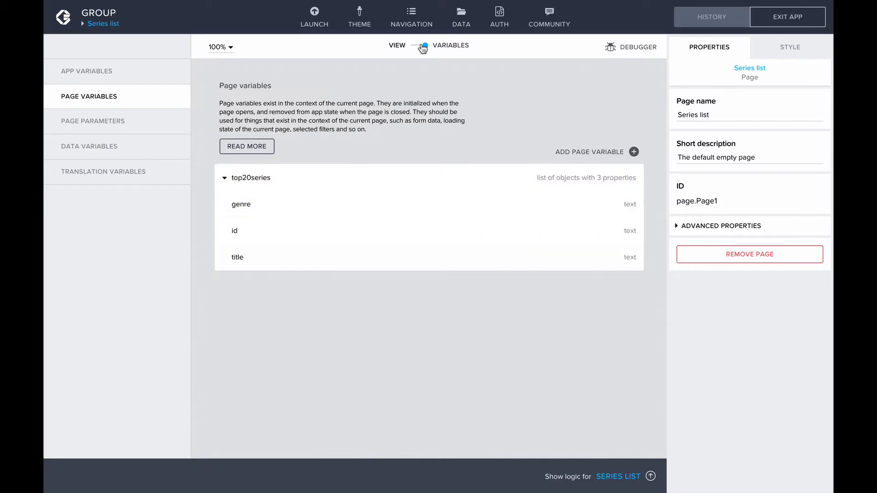
{"action": "left_click", "coordinate": [414, 46]}
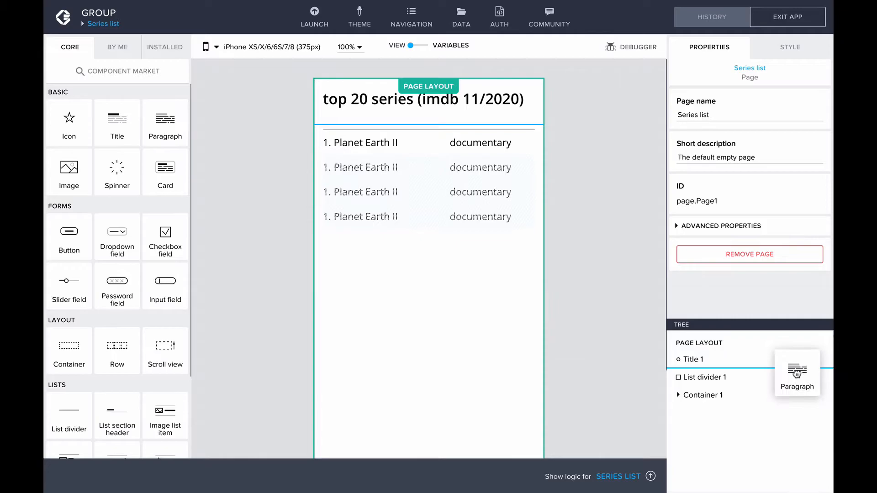
{"action": "left_click_drag", "start_coordinate": [165, 123], "coordinate": [429, 140]}
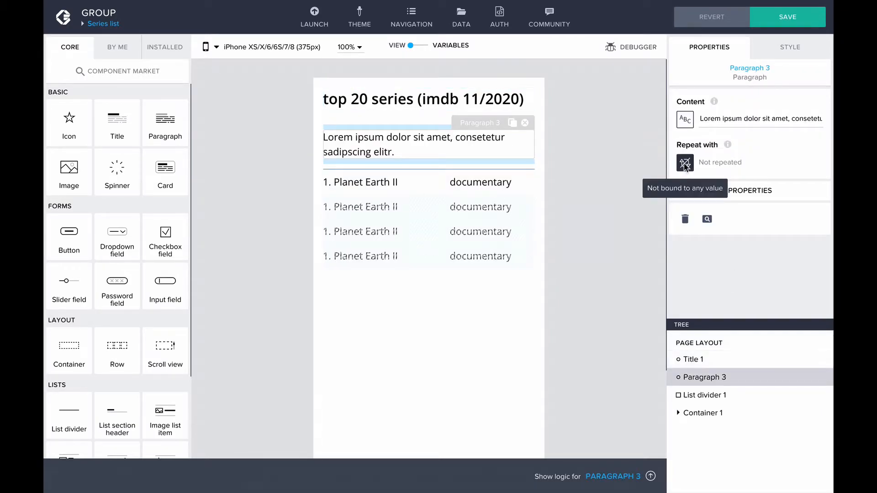
{"action": "left_click", "coordinate": [685, 163]}
{"action": "type", "text": "GROUP(pageVars.top20series, item.genre, "}
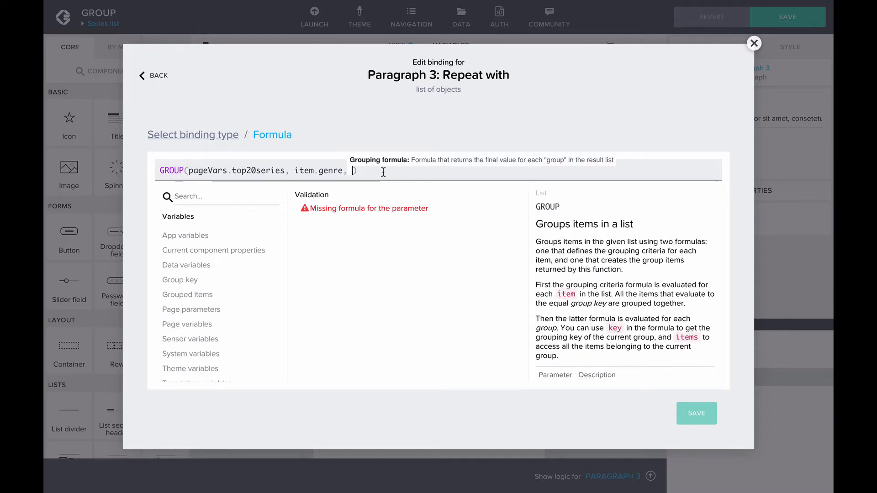
Enter GROUP(pageVars.top20series, item.genre, "The amount of series in the genre " + key + ": " + COUNT(items)) as the repeat formula
{"action": "type", "text": "\"The amount of series in the genre \" + key +\": \" + COUNT(items))"}
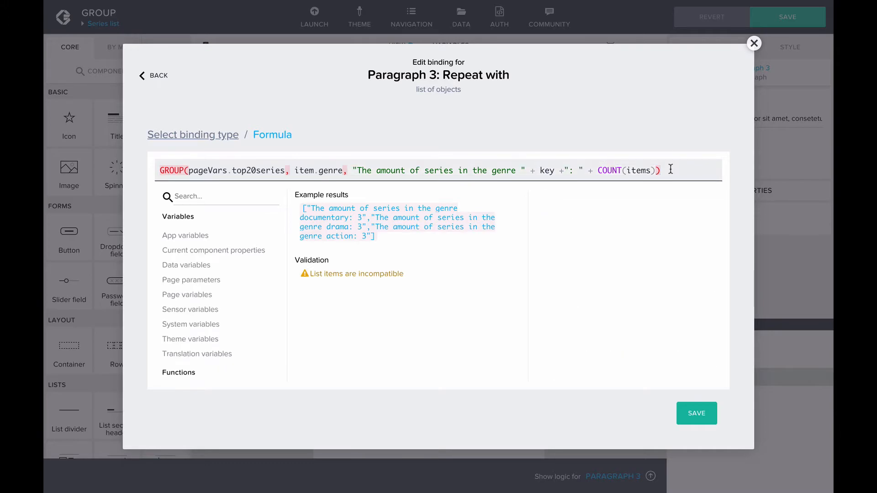
{"action": "left_click", "coordinate": [546, 170]}
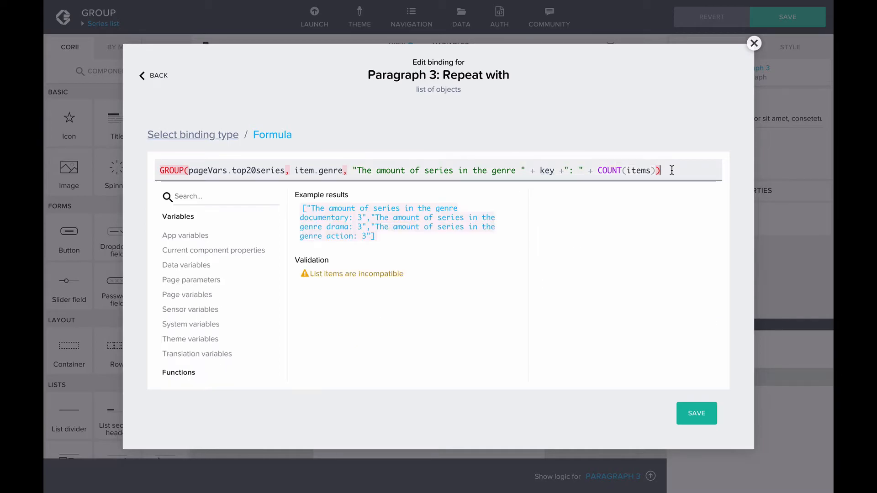
{"action": "mouse_move", "coordinate": [418, 175]}
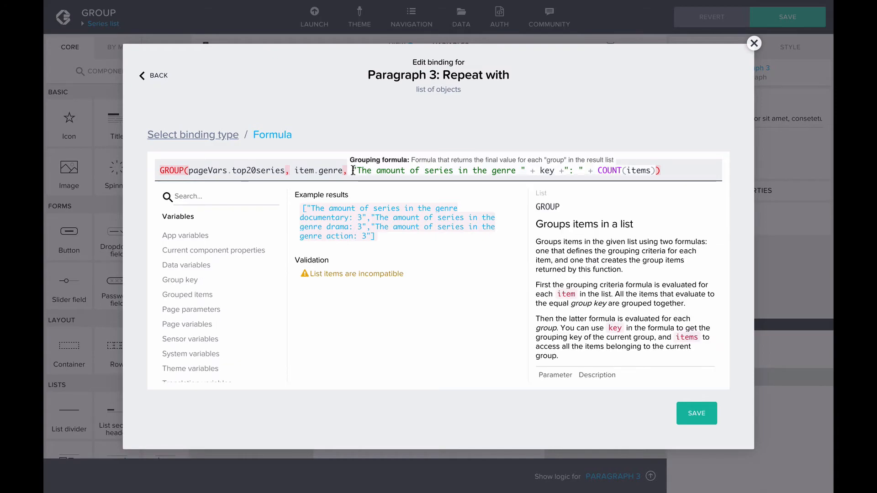
Wrap the GROUP sentence argument in {amount: …} so it validates as a list of objects
{"action": "type", "text": "{amount:"}
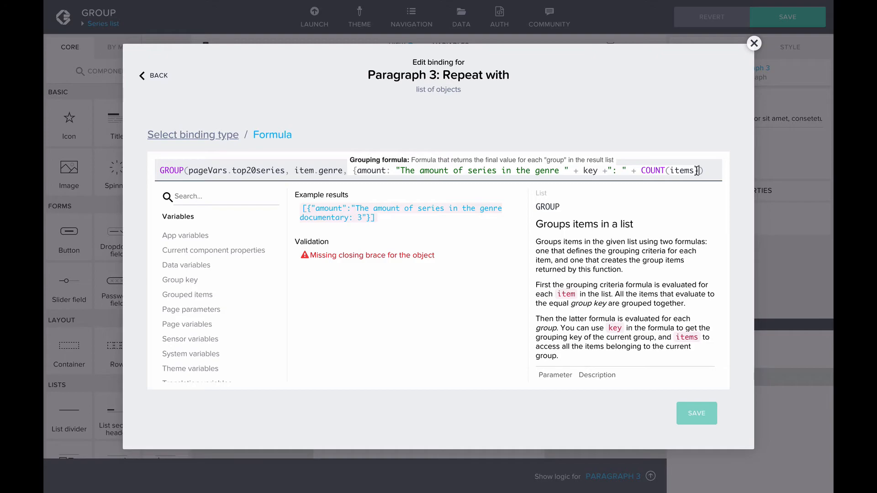
{"action": "type", "text": "}"}
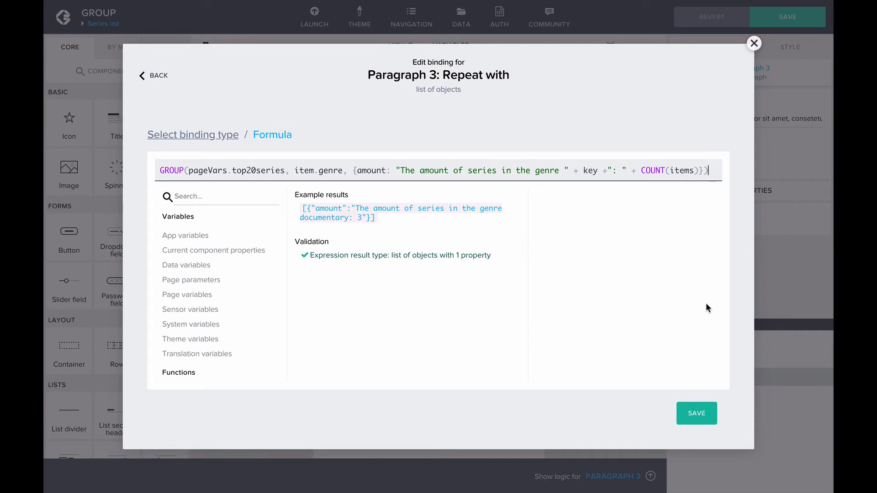
Save the repeat formula and bind the paragraph content to the repeated item's amount property
{"action": "left_click", "coordinate": [753, 42]}
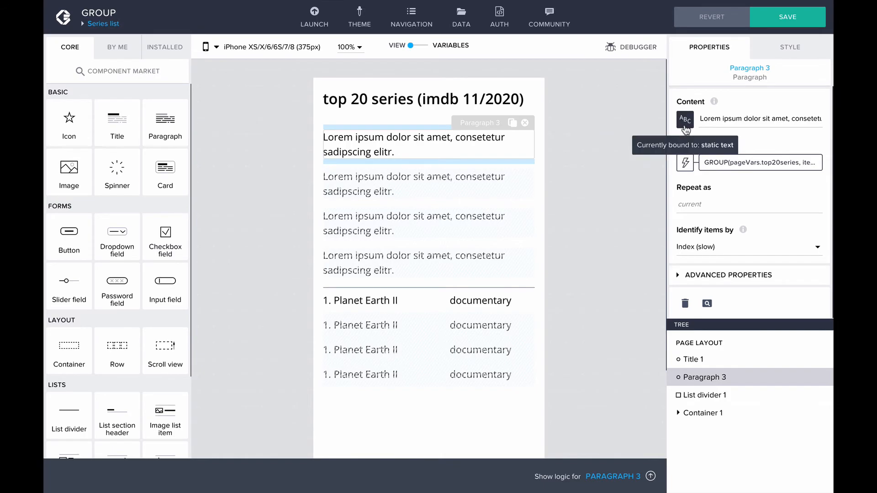
{"action": "left_click", "coordinate": [685, 119]}
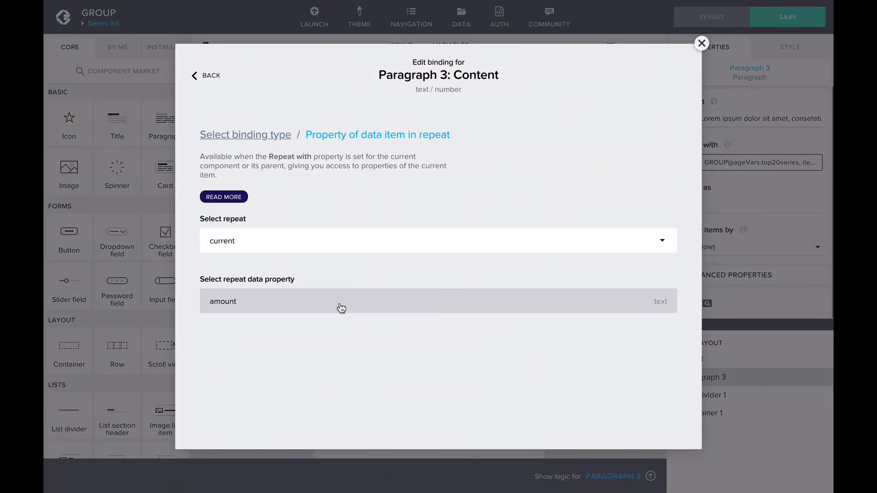
{"action": "left_click", "coordinate": [342, 301]}
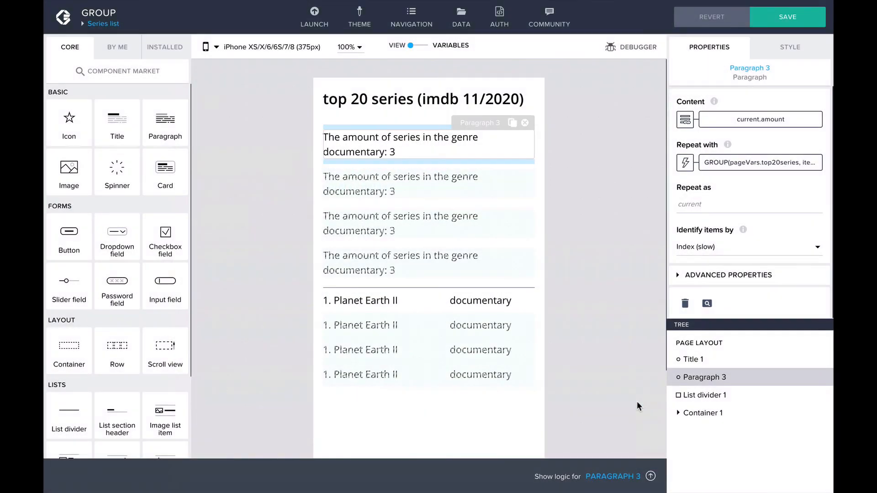